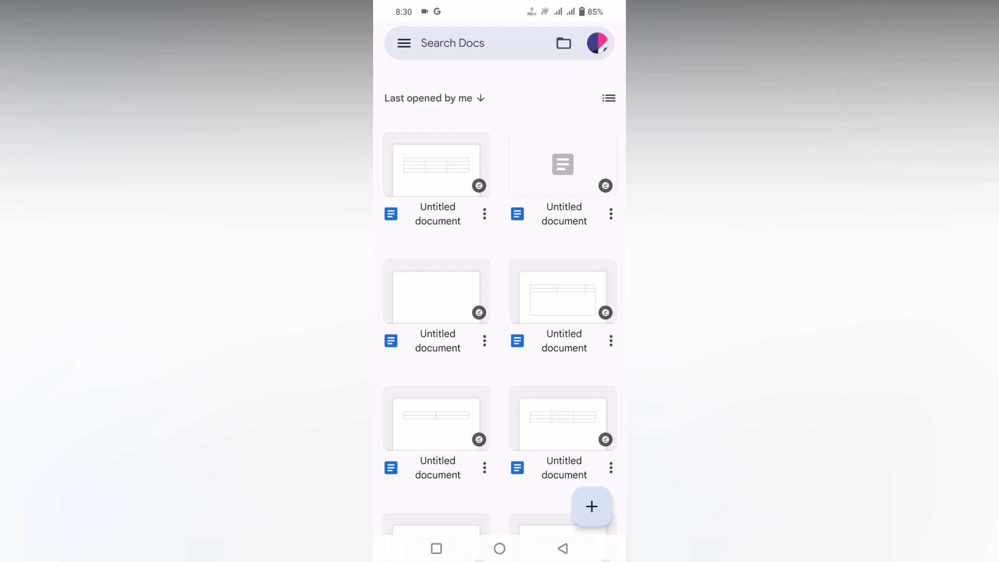
# Create a new blank document from the Docs home screen.
pyautogui.click(591, 506)
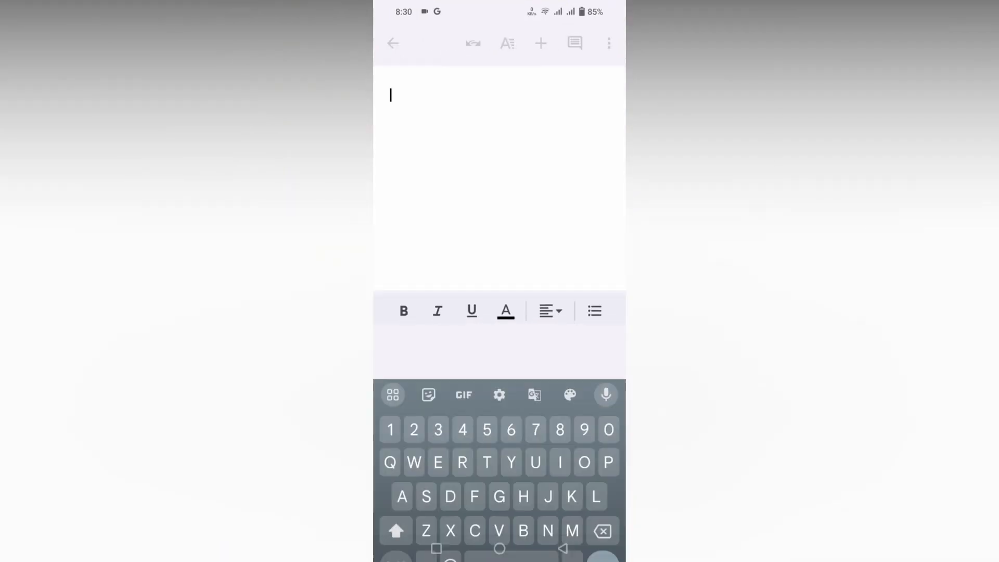
# Insert a 3-column, 2-row table at the top of the document.
pyautogui.click(539, 43)
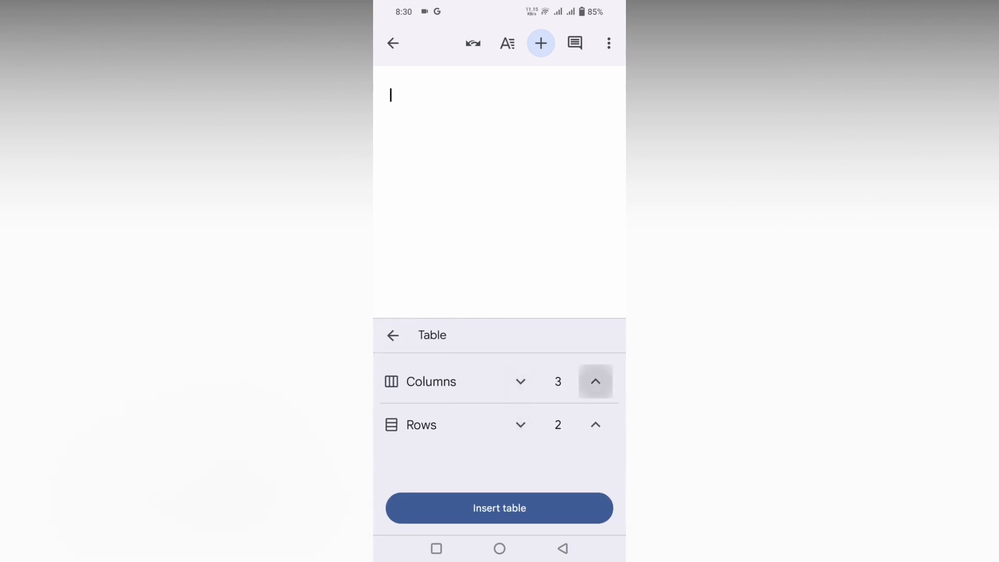
pyautogui.click(608, 43)
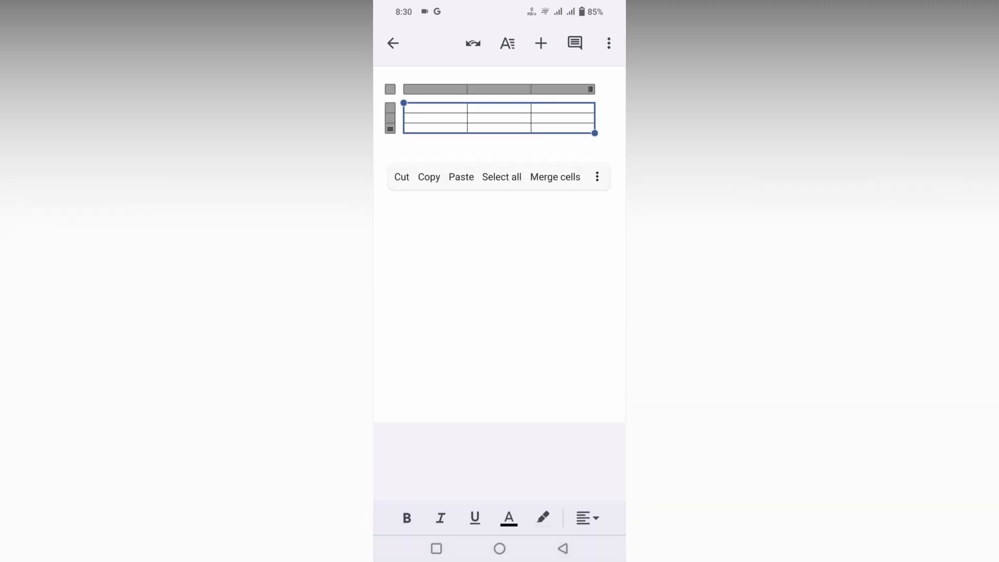
pyautogui.click(506, 43)
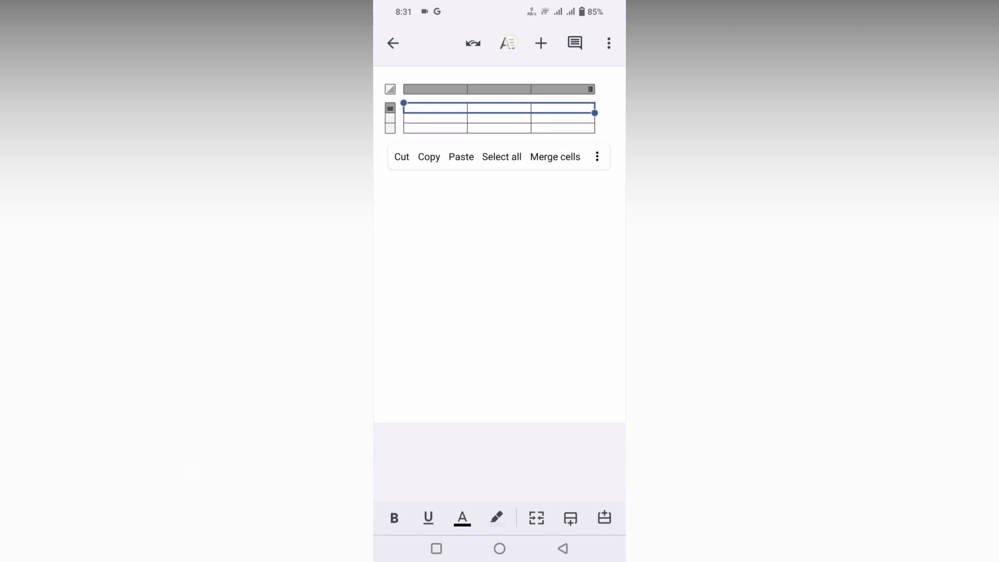
# Give the first row, then the second row, a minimum row height of 0.1.
pyautogui.click(508, 44)
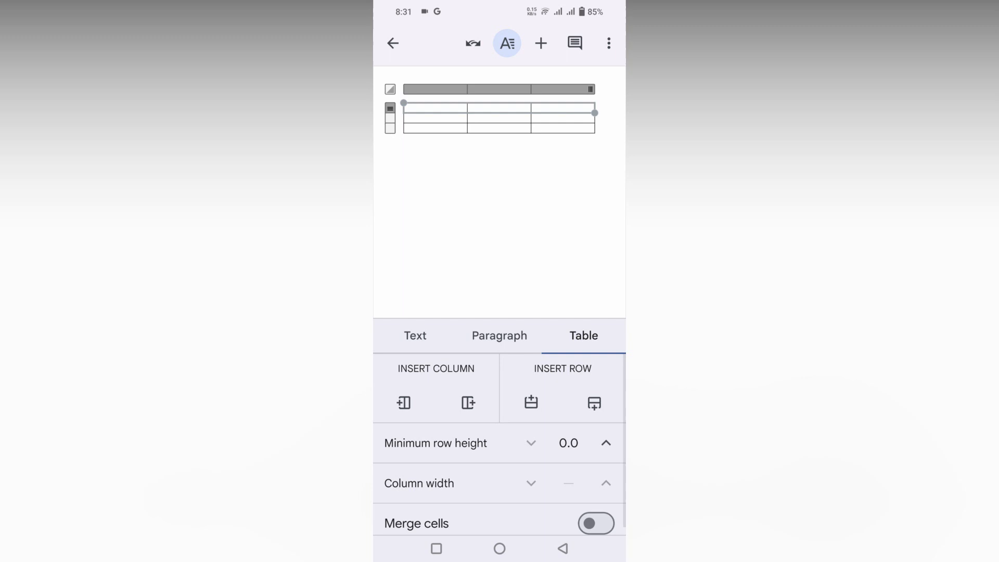
pyautogui.click(605, 443)
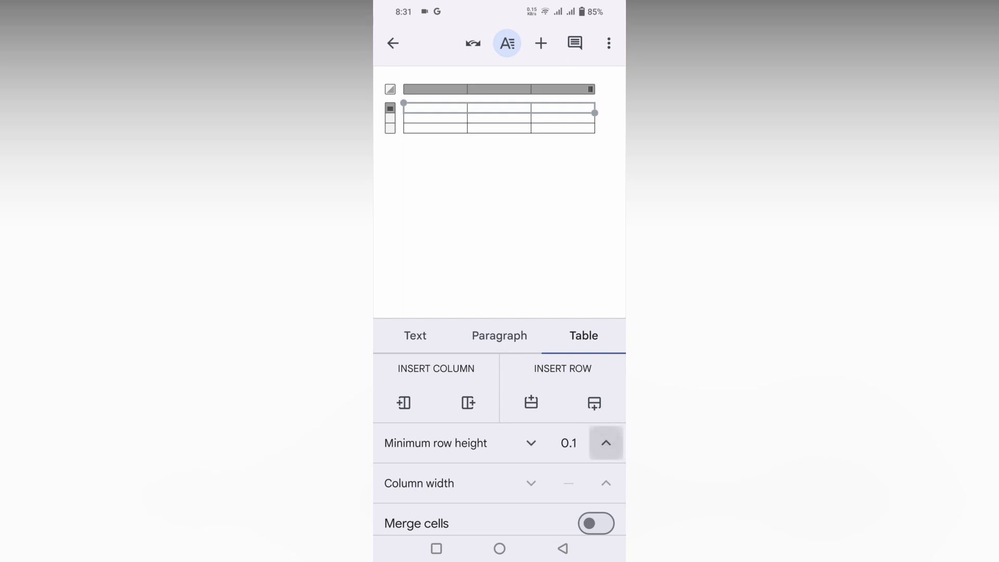
pyautogui.click(605, 443)
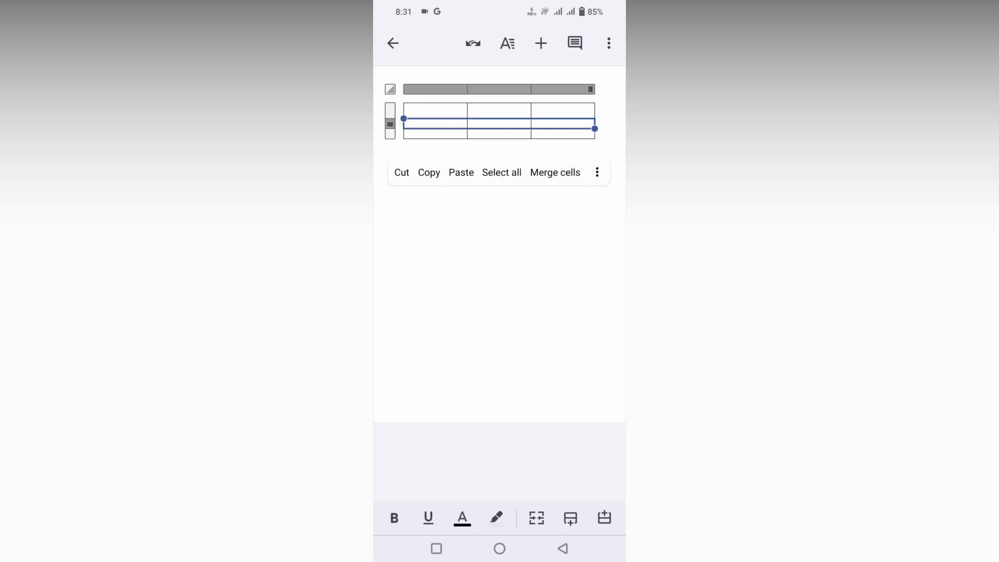
pyautogui.click(507, 43)
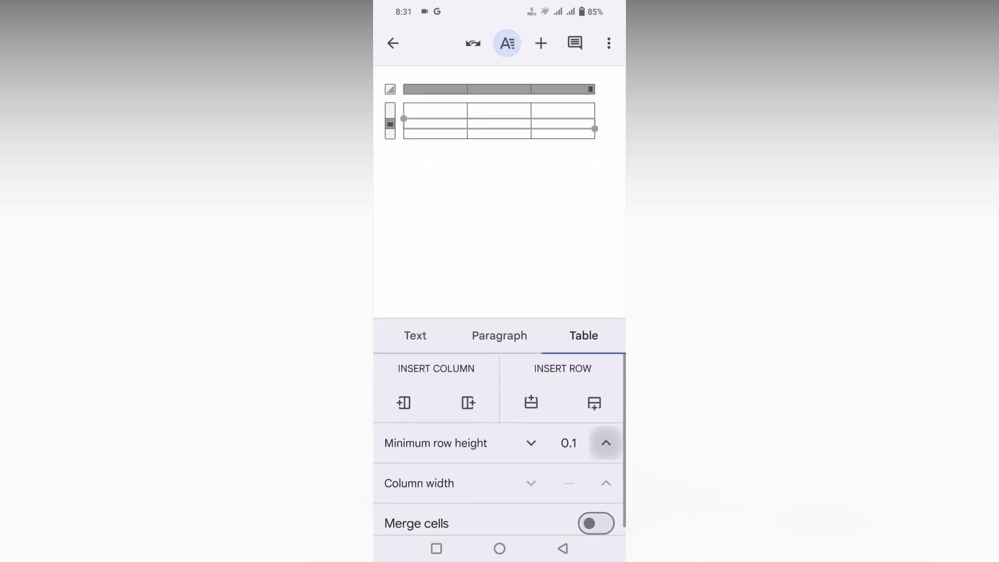
pyautogui.click(605, 443)
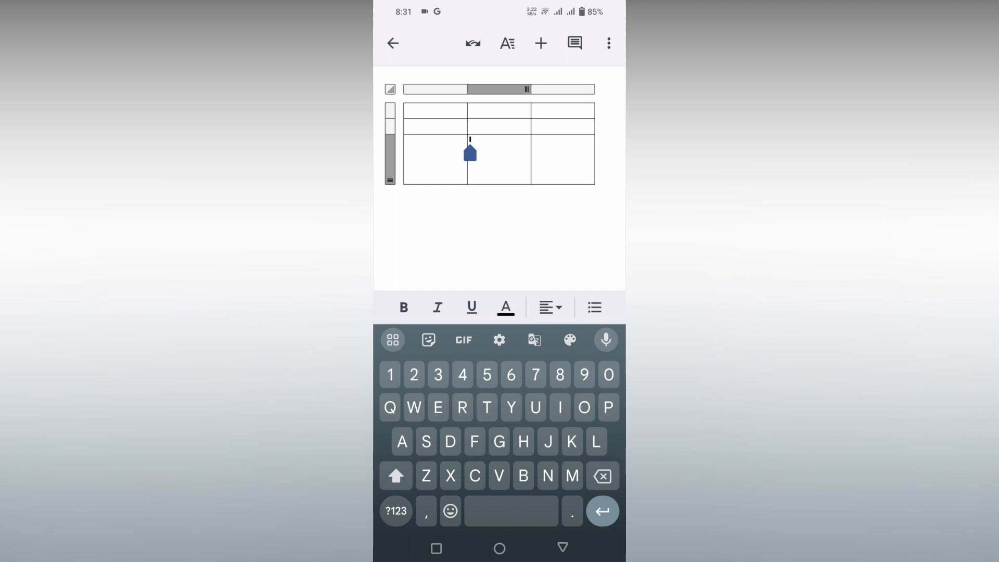
# Lower the third row's minimum height until it matches the two compact rows above.
pyautogui.click(506, 44)
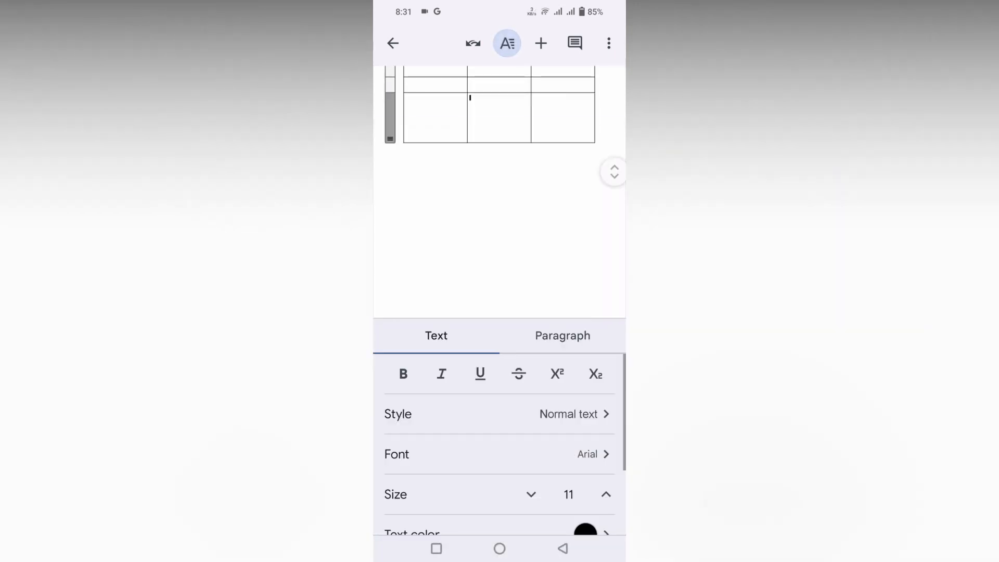
pyautogui.click(507, 43)
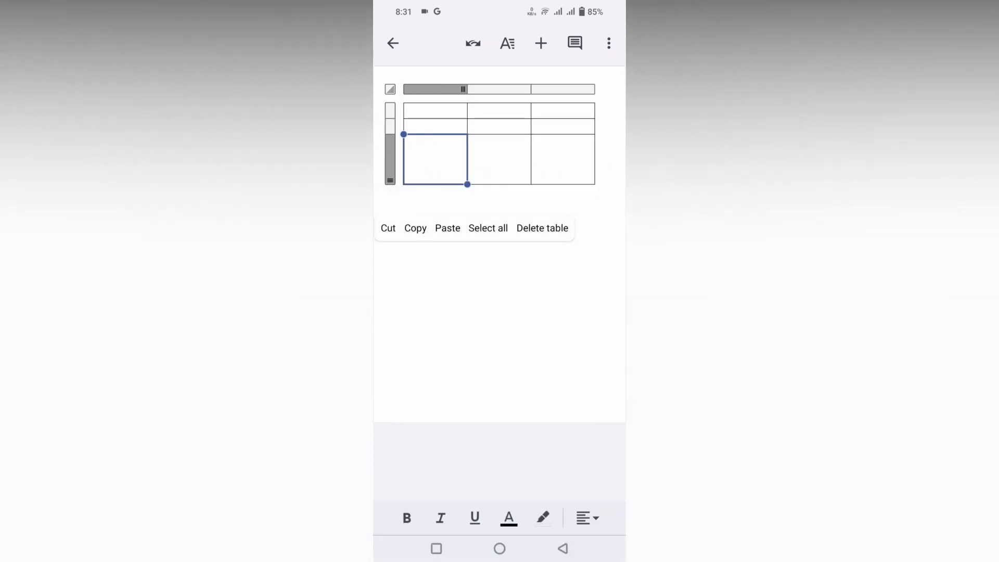
pyautogui.click(507, 42)
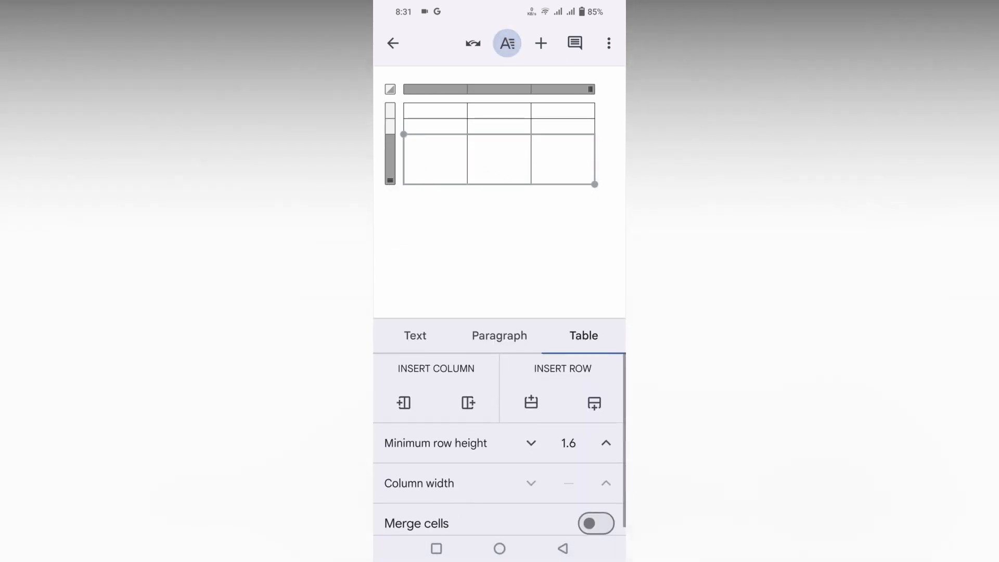
pyautogui.click(529, 443)
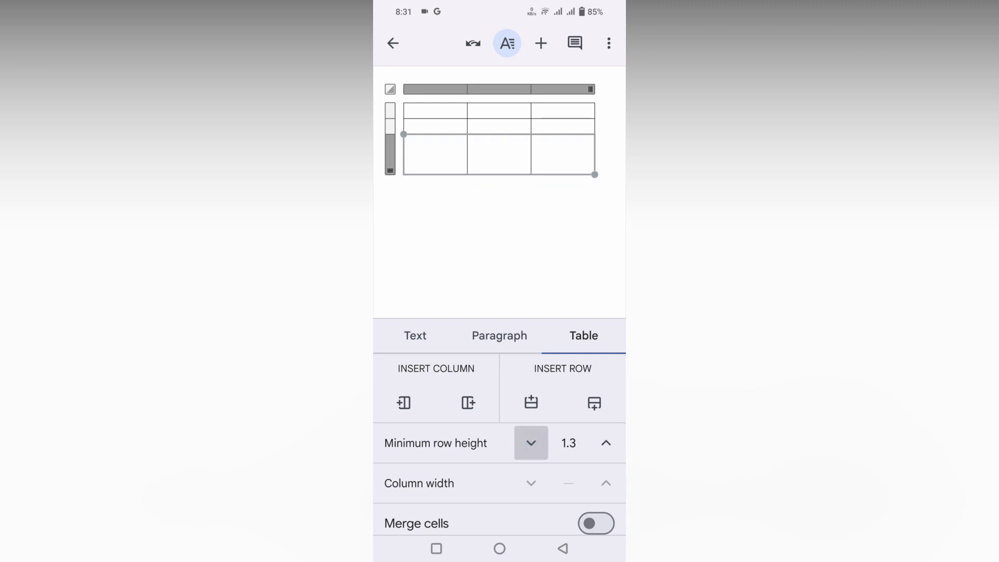
pyautogui.click(530, 442)
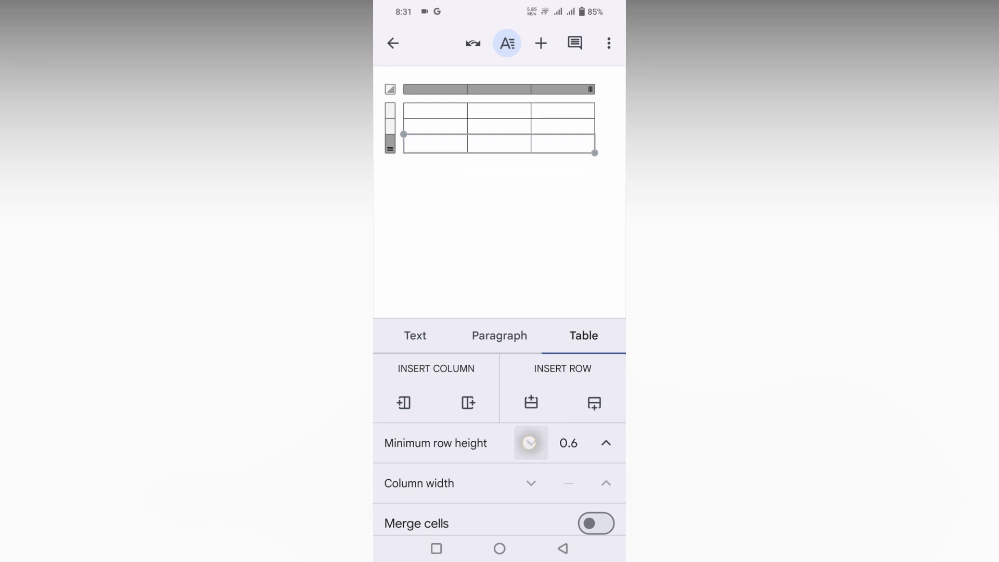
pyautogui.click(564, 126)
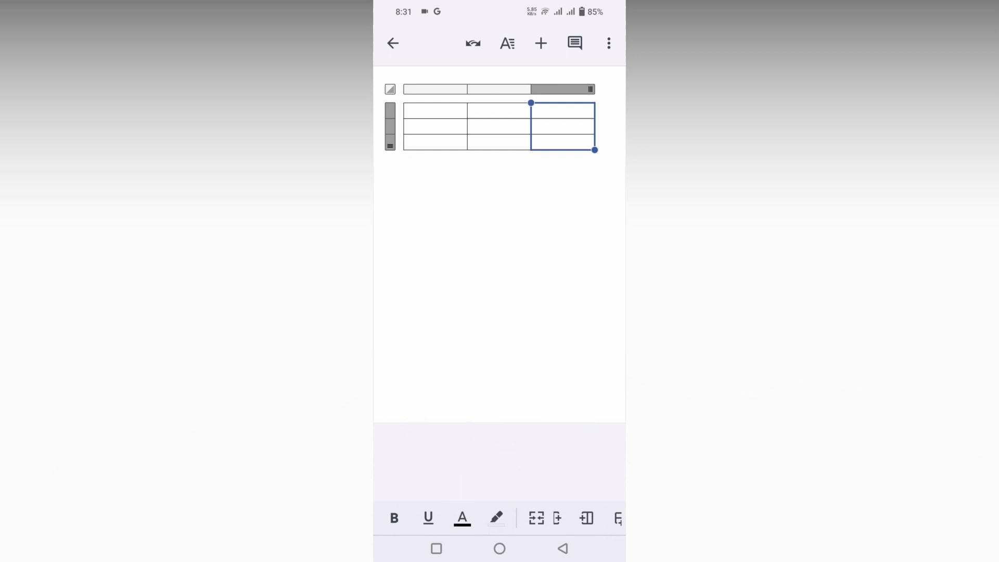
# Reduce the column width of the third column, then of the second column.
pyautogui.click(506, 42)
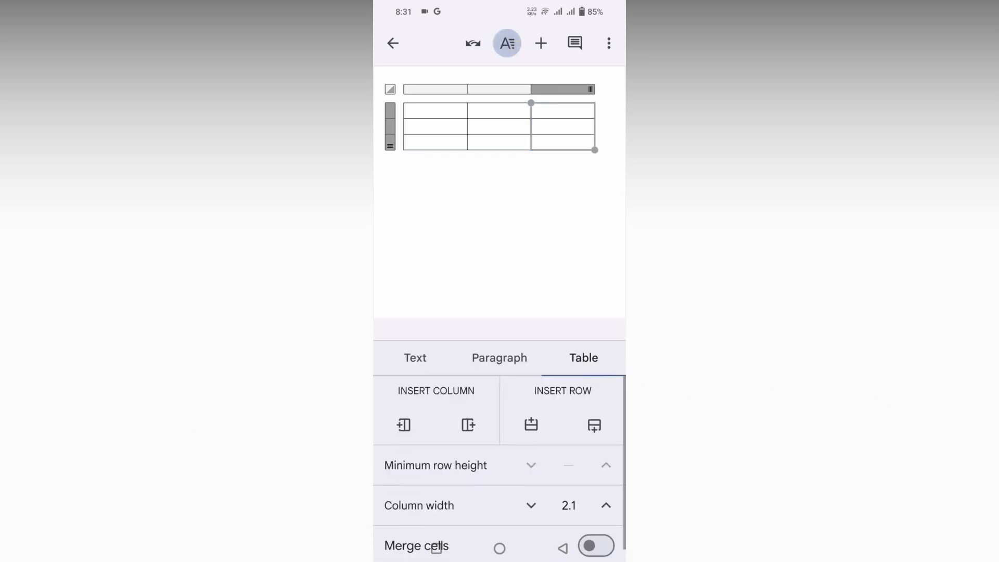
pyautogui.click(529, 506)
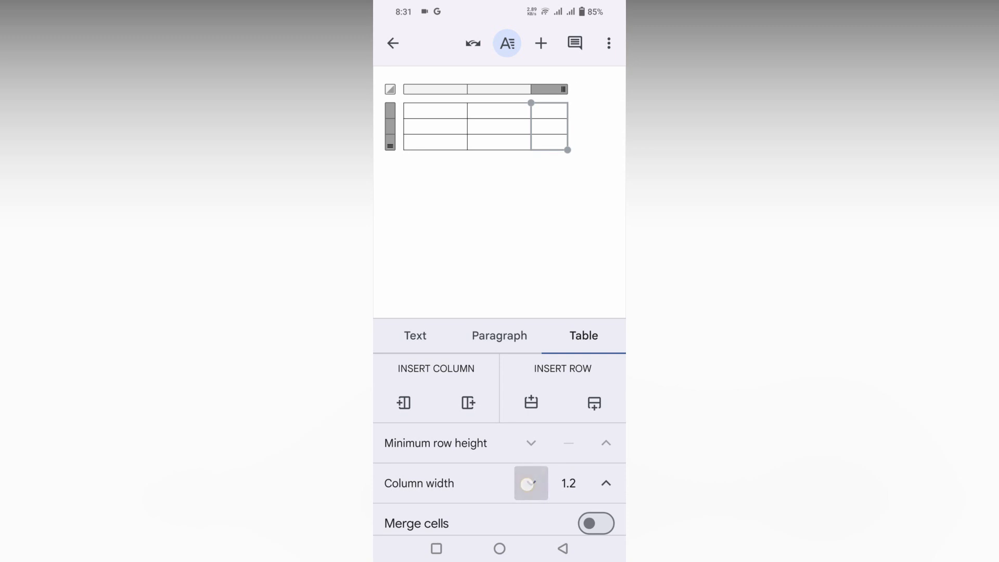
pyautogui.click(529, 483)
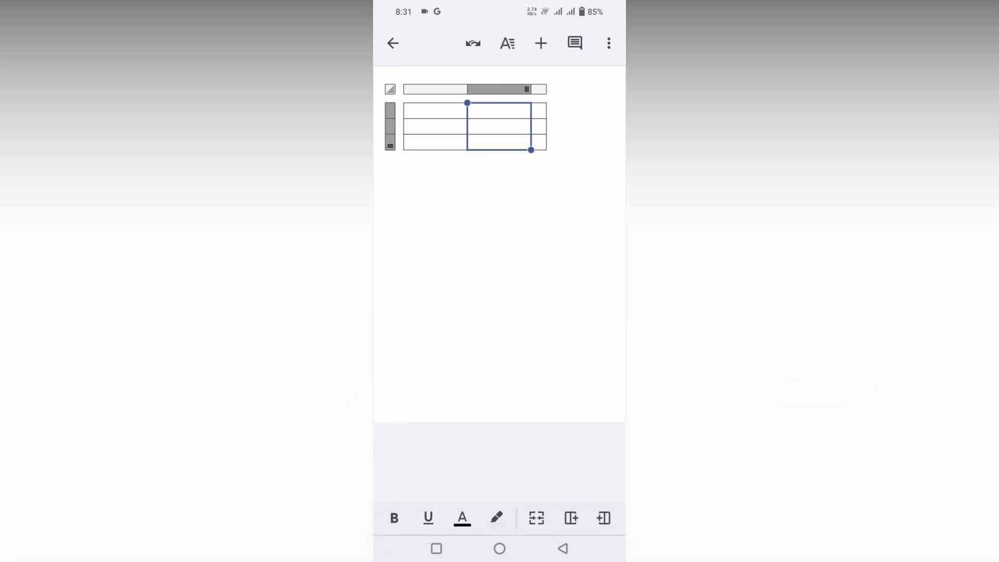
pyautogui.click(507, 44)
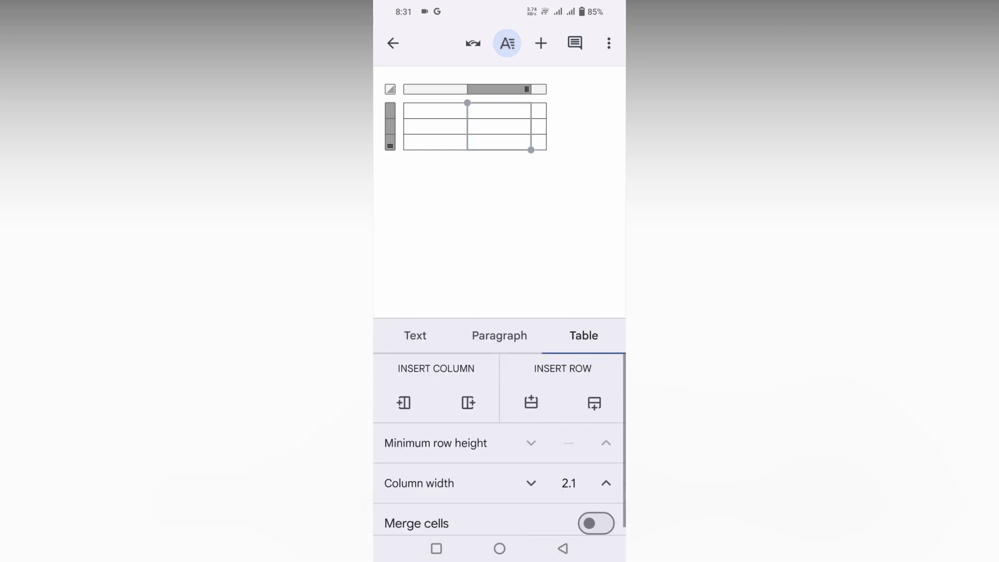
pyautogui.click(530, 483)
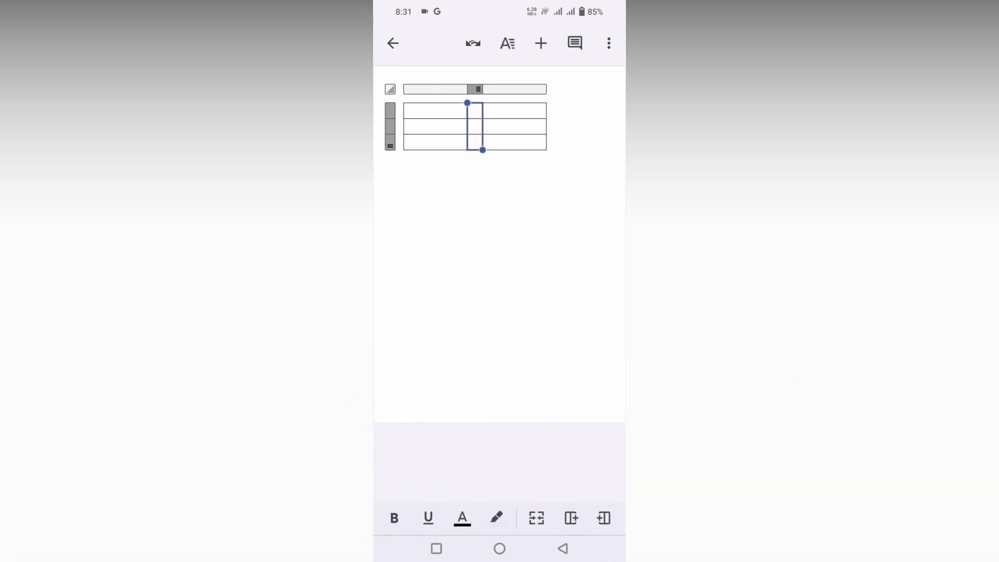
# Reduce the first column's width until it becomes a narrow strip.
pyautogui.click(507, 43)
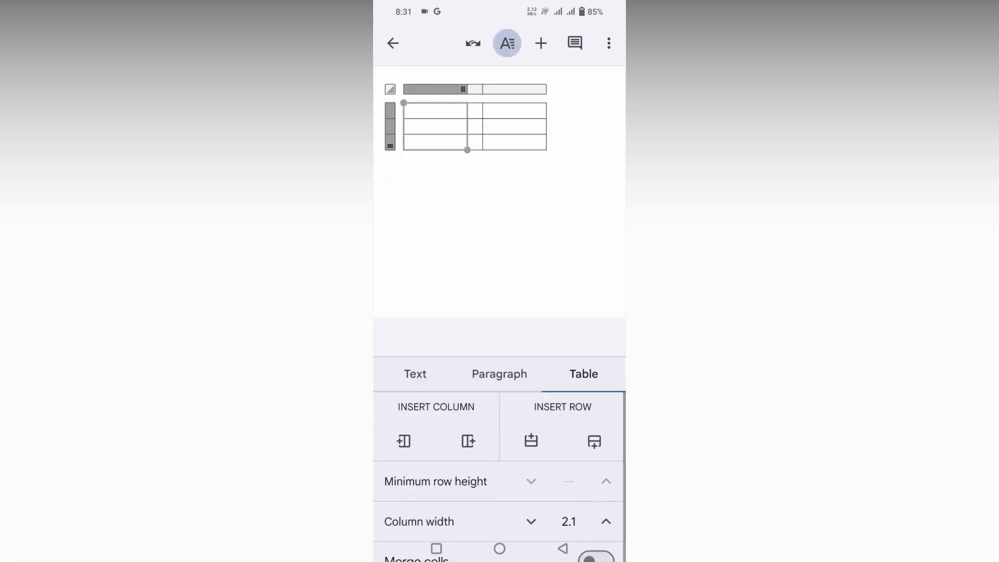
pyautogui.click(530, 521)
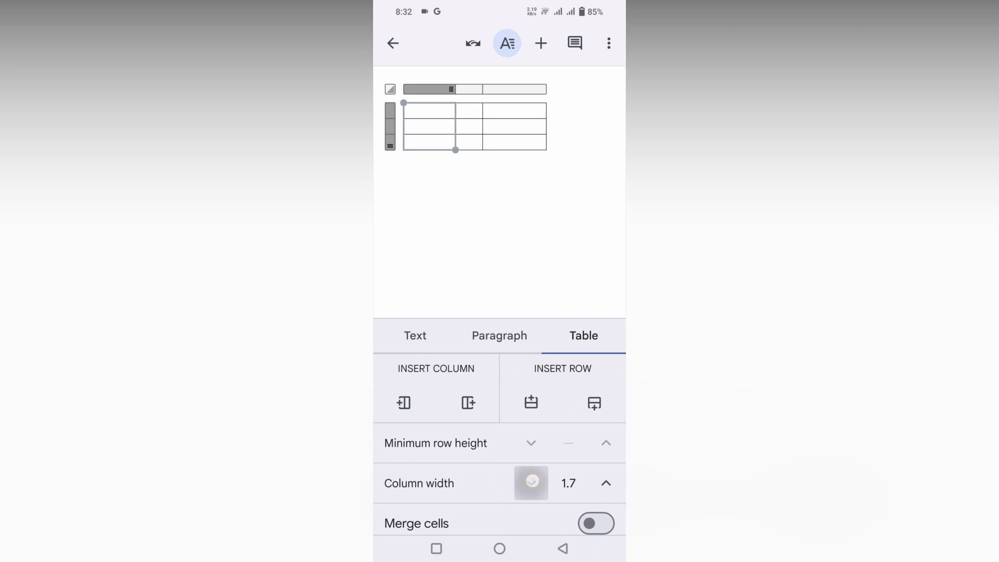
pyautogui.click(530, 483)
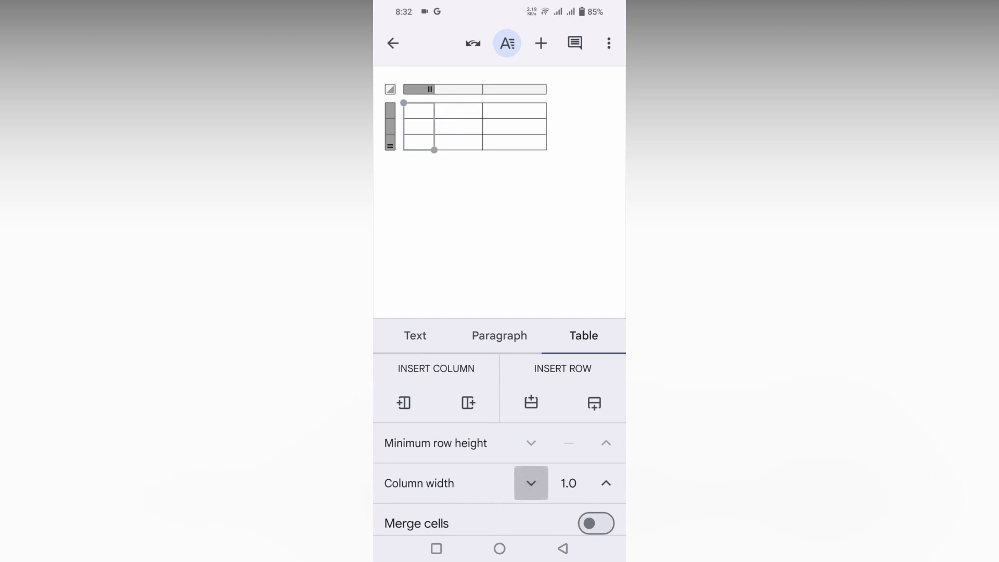
pyautogui.click(529, 483)
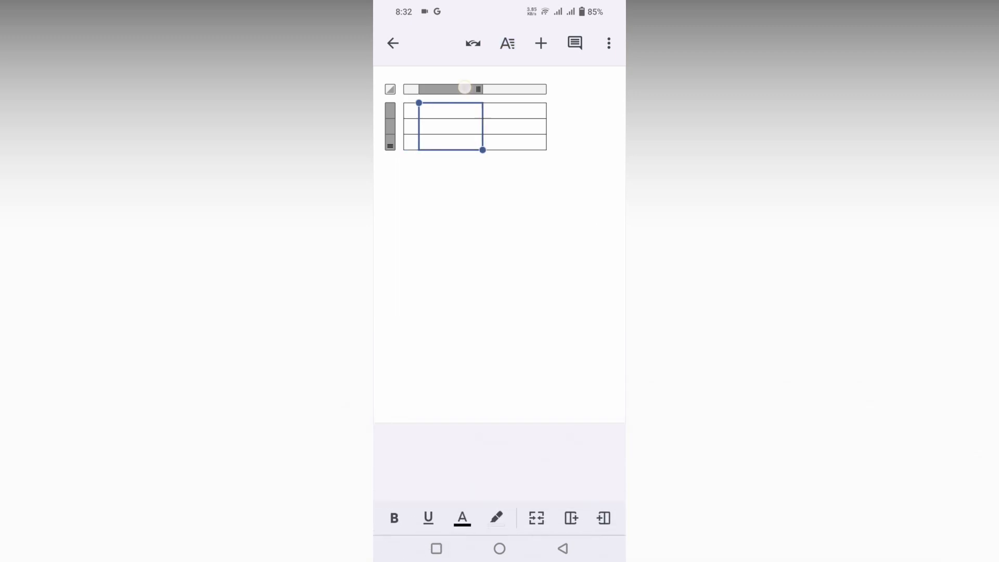
# Lower the middle column's width to 1.5.
pyautogui.click(506, 43)
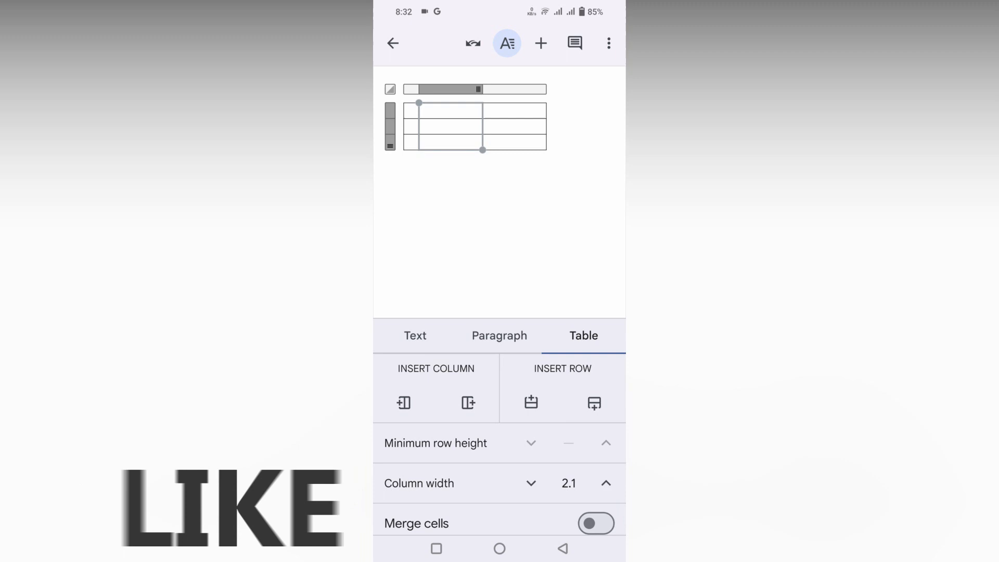
pyautogui.click(531, 483)
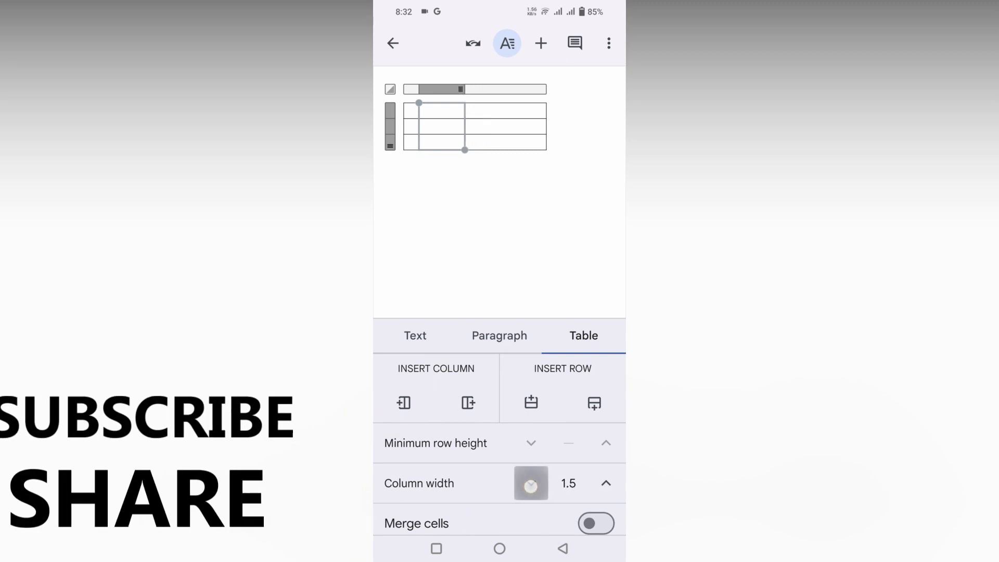